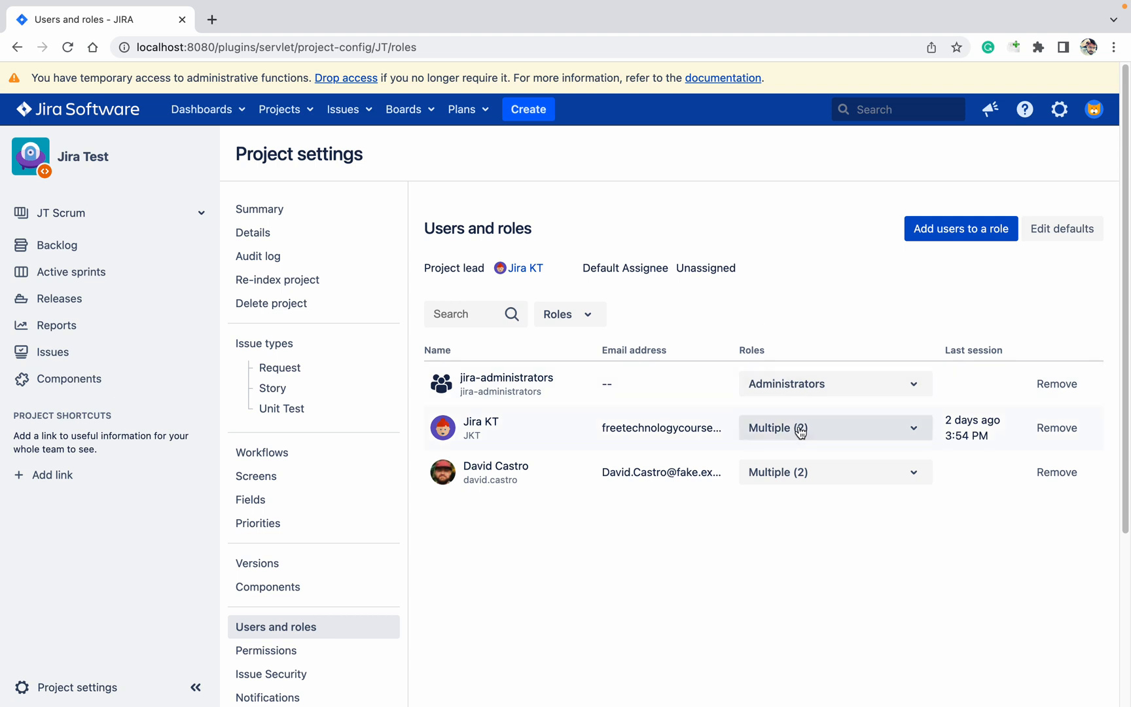
Reach the System administration settings from the gear menu and scroll to the Project Role Browser
left_click(570, 314)
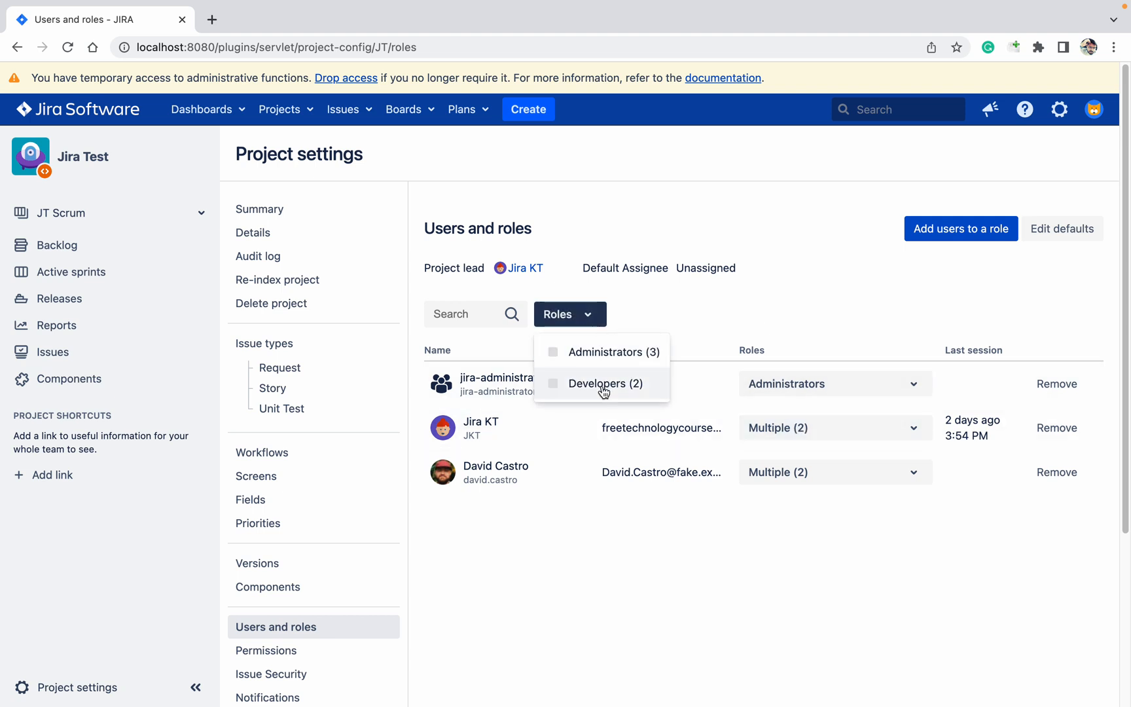
mouse_move(584, 385)
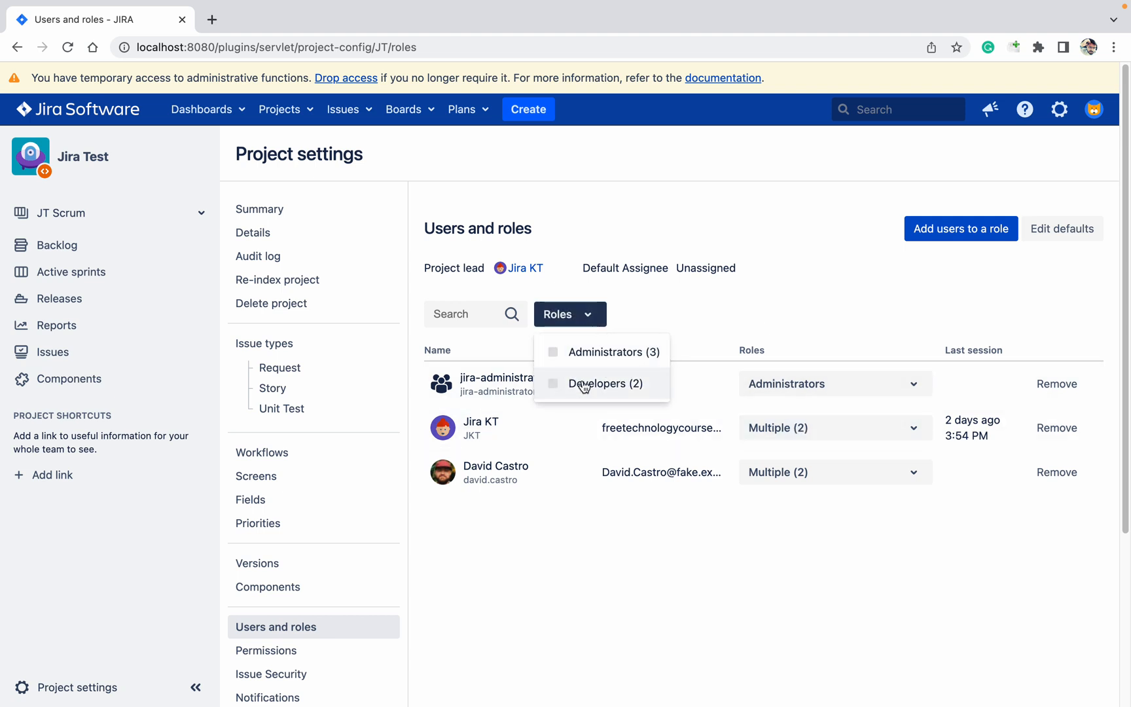
left_click(688, 207)
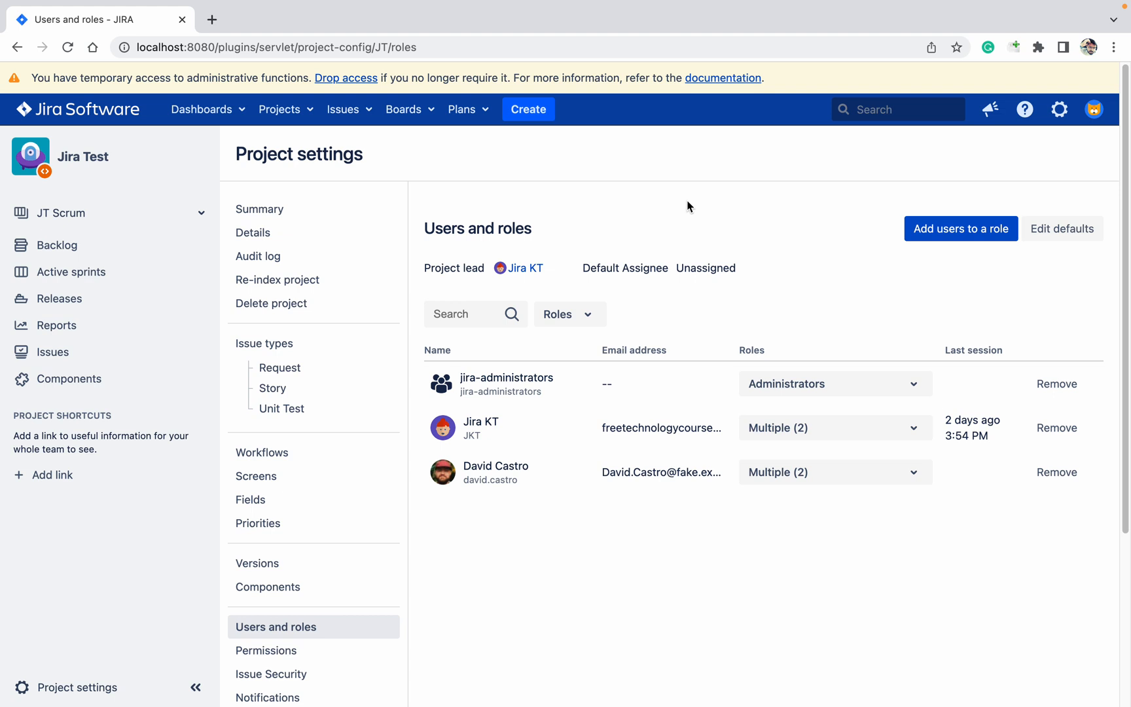
mouse_move(1023, 137)
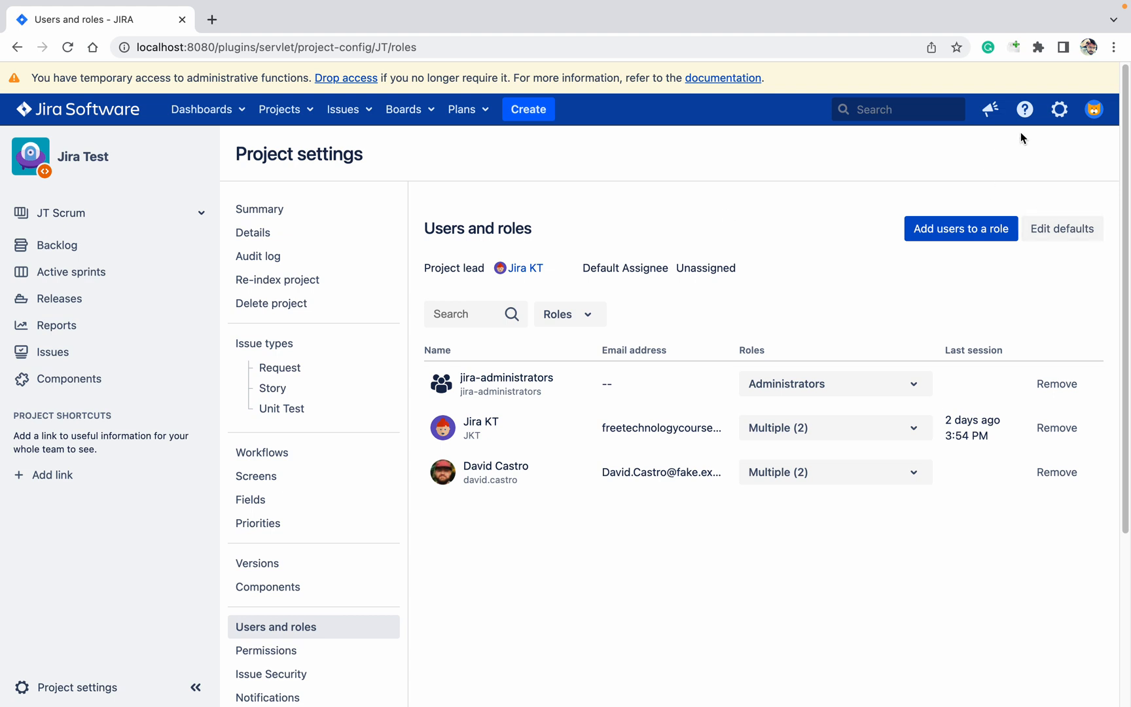
left_click(1062, 110)
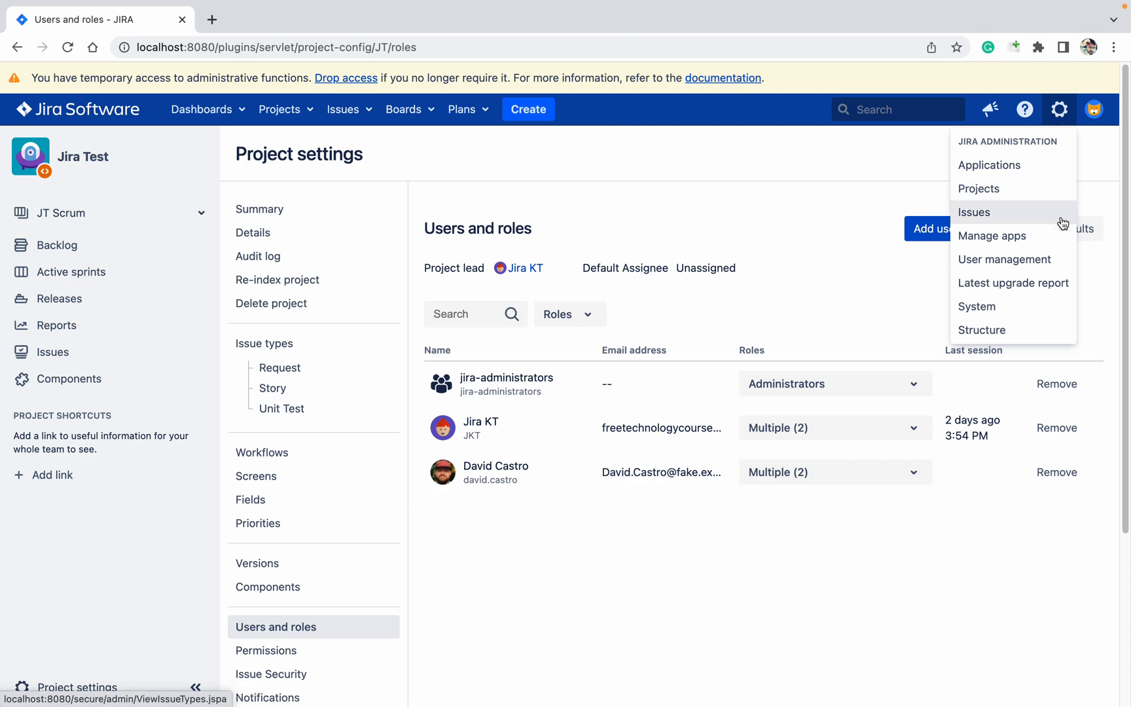
left_click(977, 306)
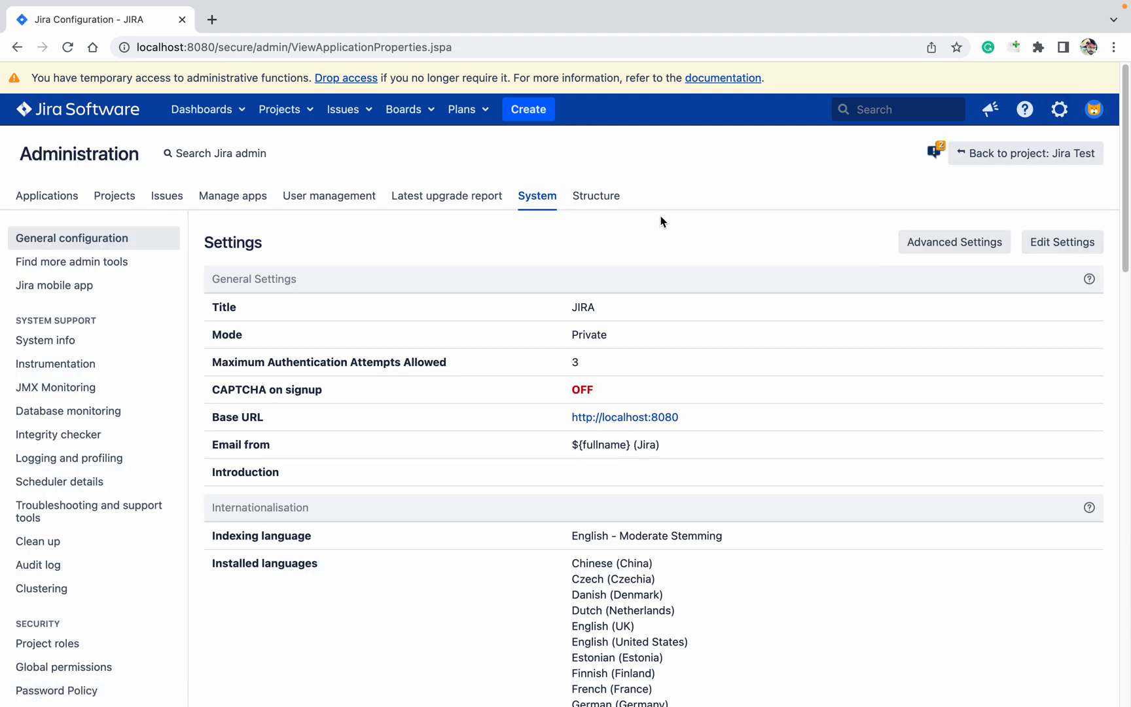
scroll("down", 3)
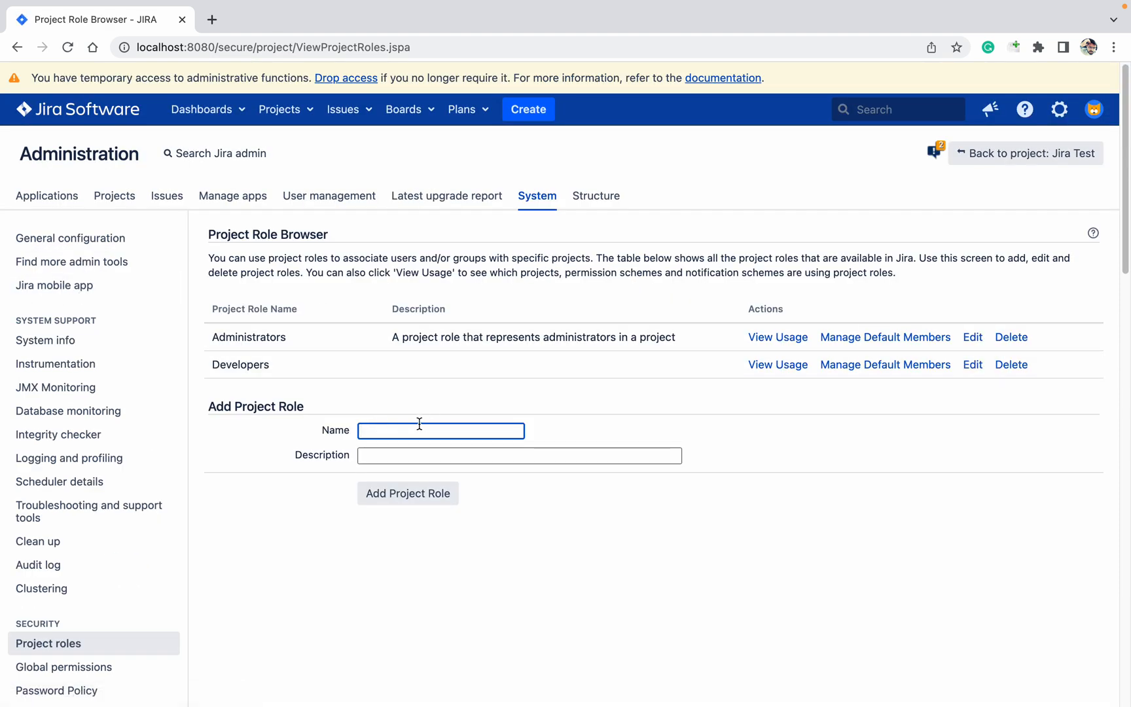
Add a new project role named 'User' in the Project Role Browser
type("U")
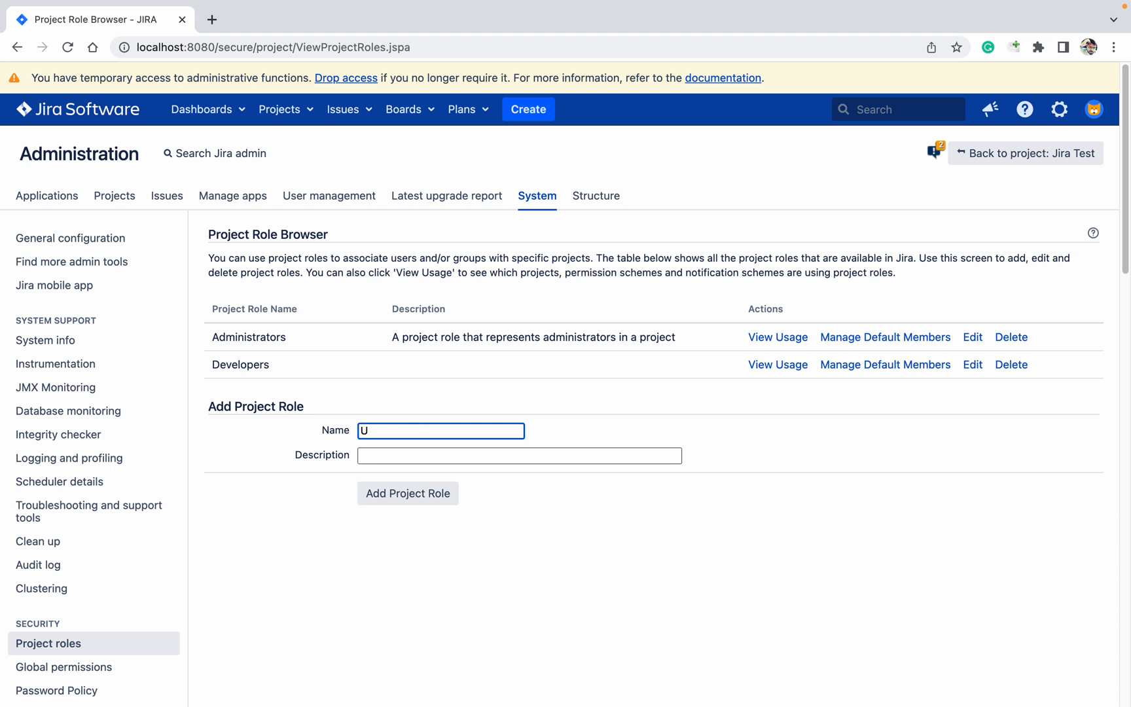
type("ser")
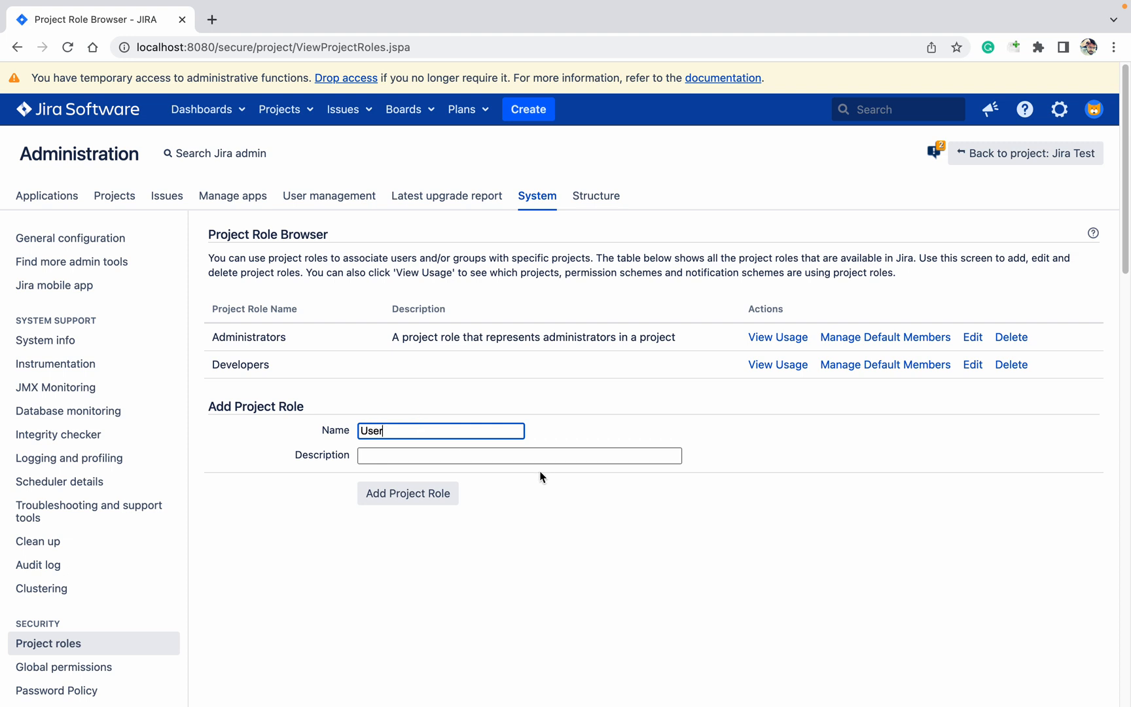
left_click(407, 494)
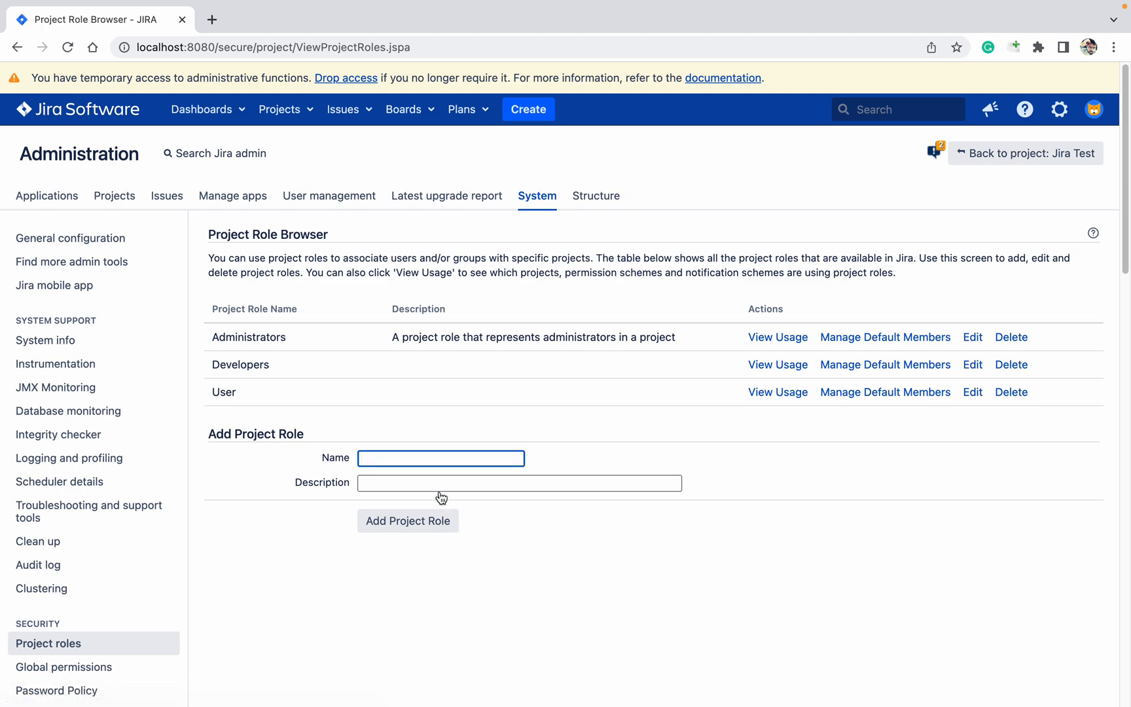
mouse_move(380, 435)
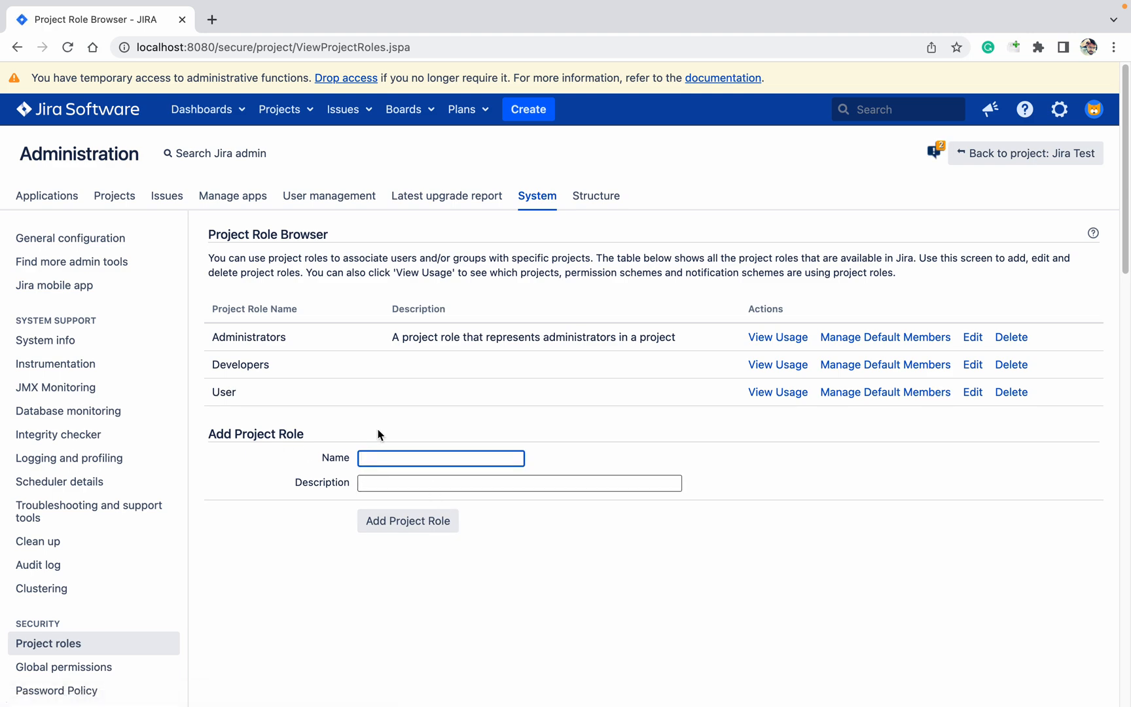
Visit the Jira Test project's Users and roles page, then return to administration settings
left_click(279, 110)
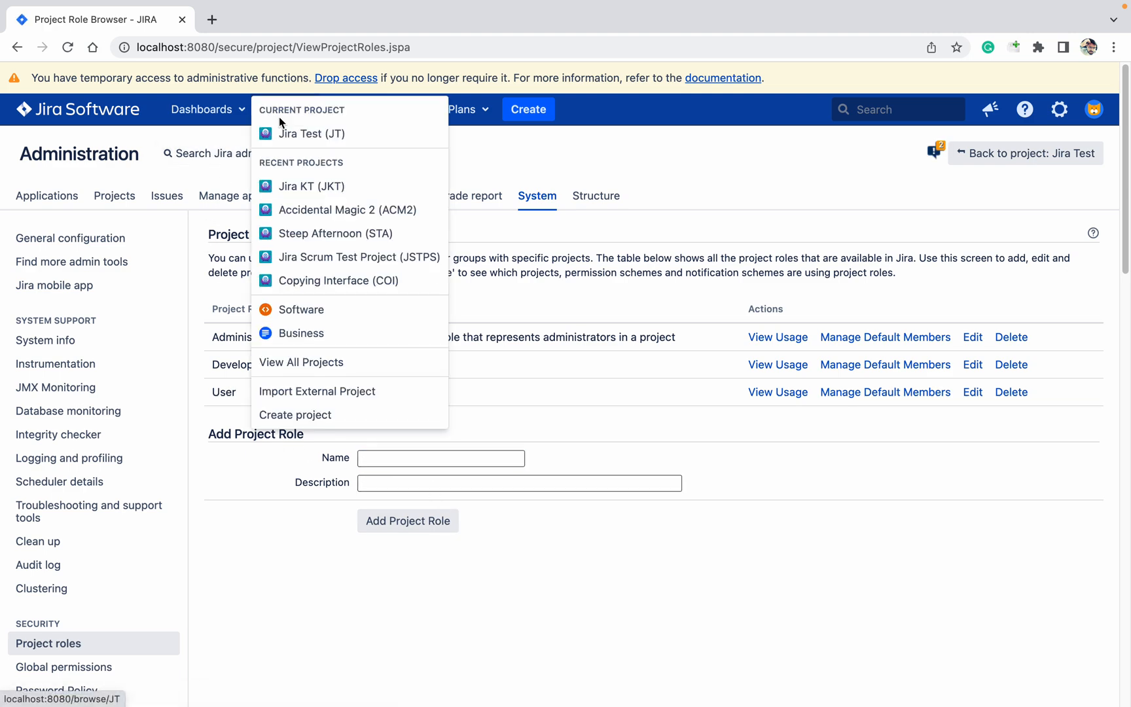
left_click(312, 134)
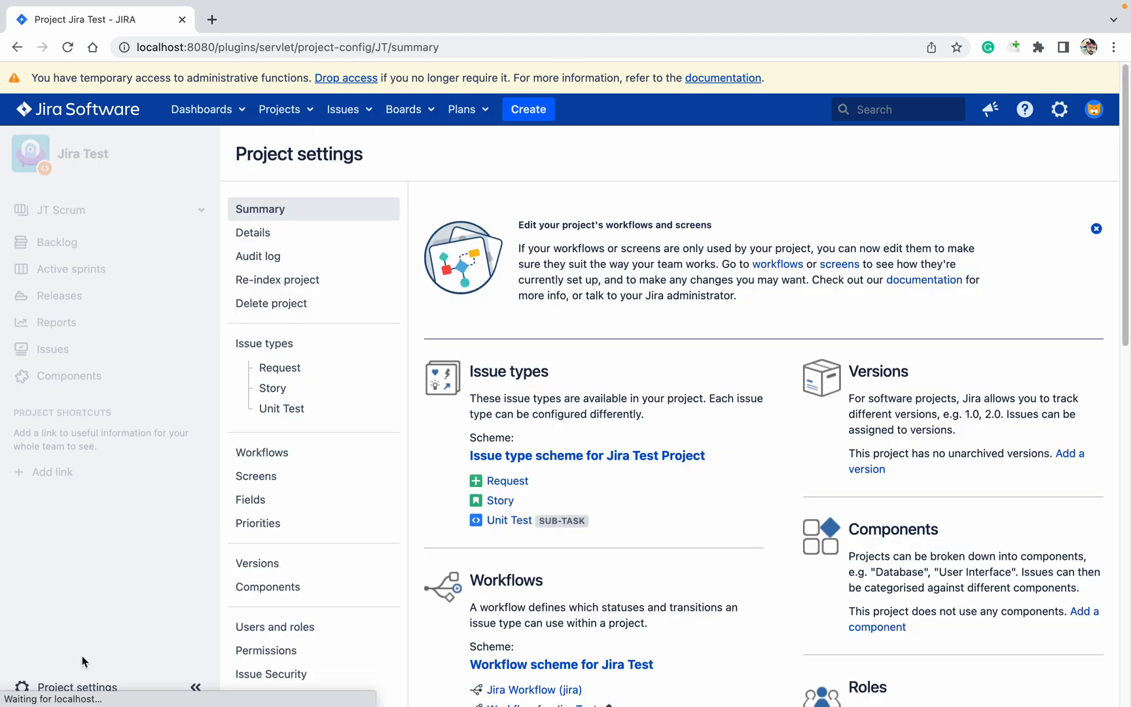
scroll("down", 3)
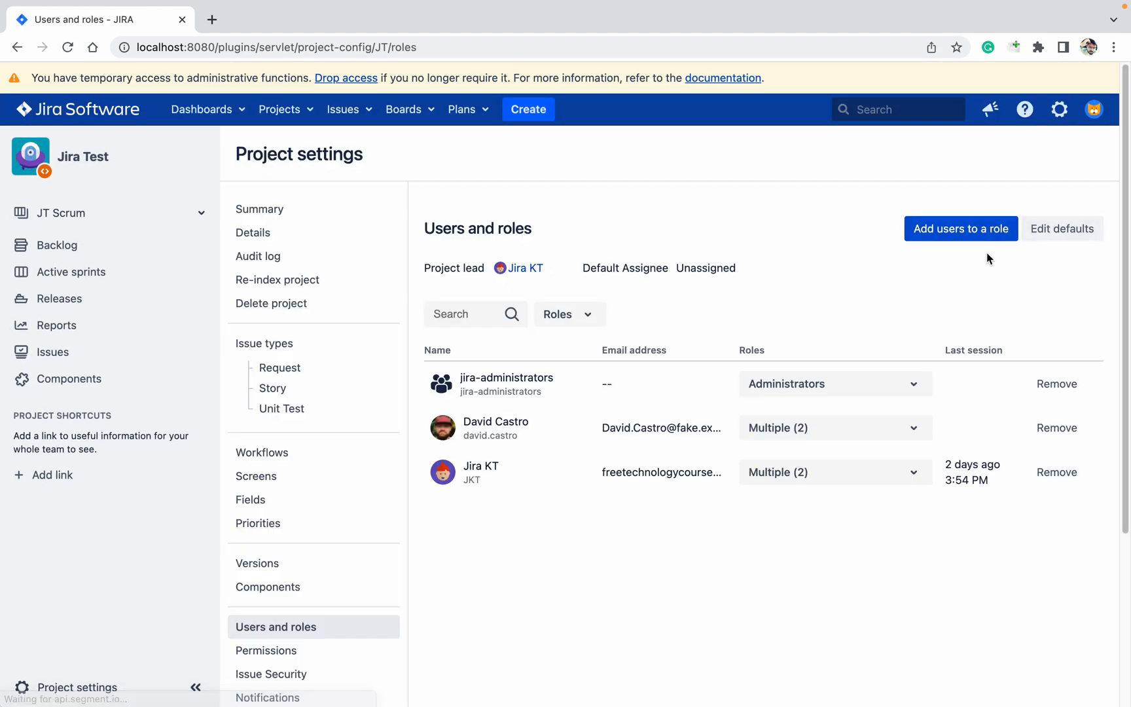
left_click(569, 314)
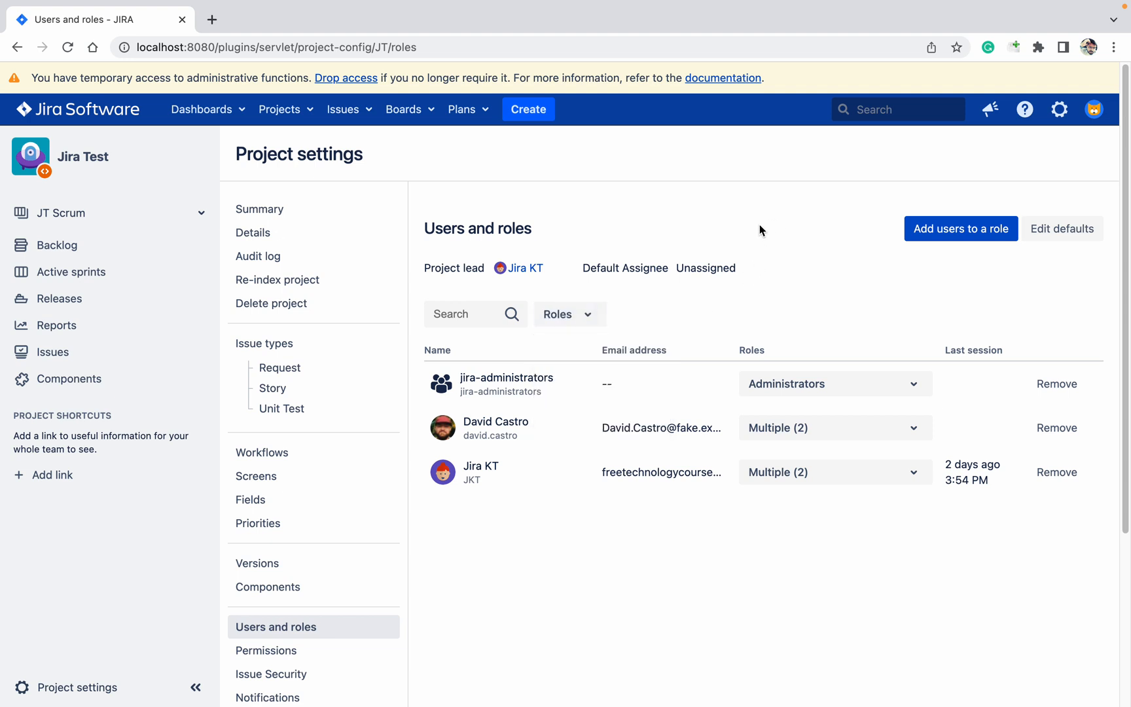
left_click(1060, 110)
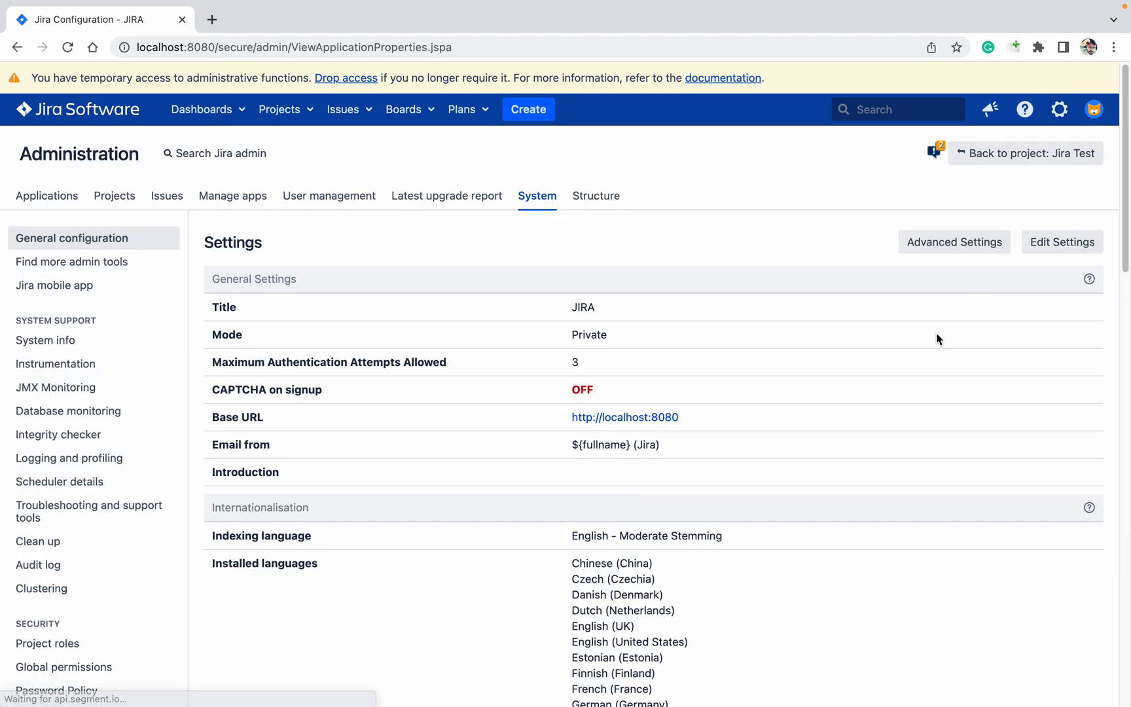
Return to the Project roles list and go to the User role's default members
left_click(47, 618)
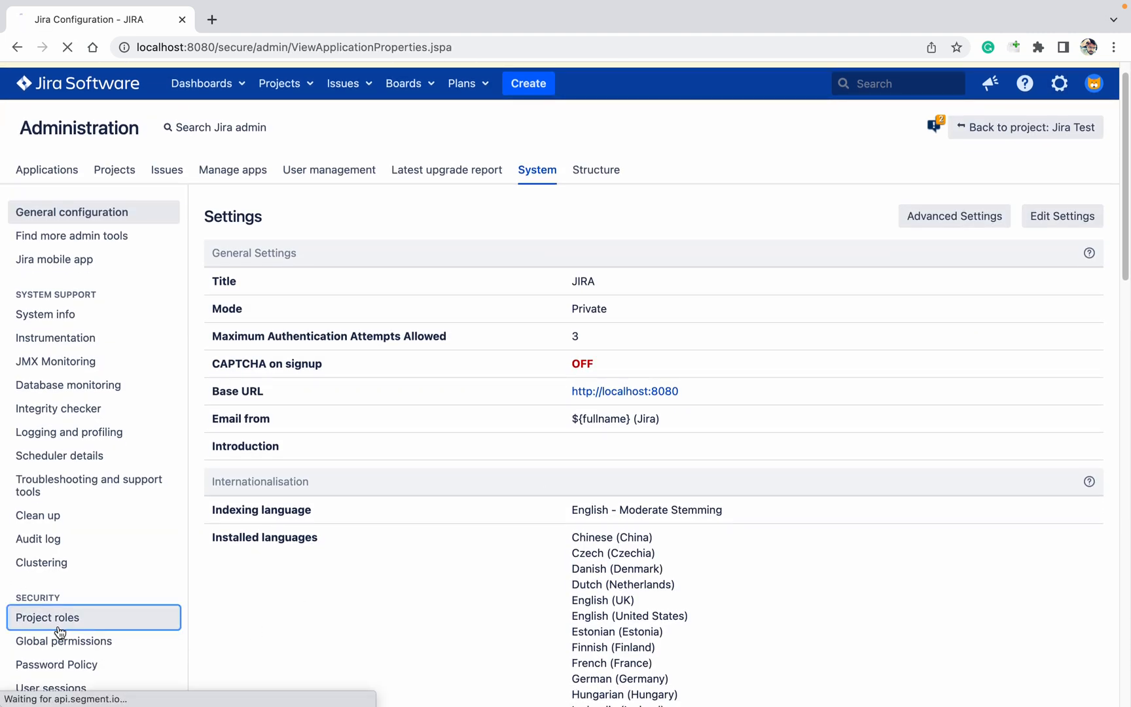
left_click(44, 618)
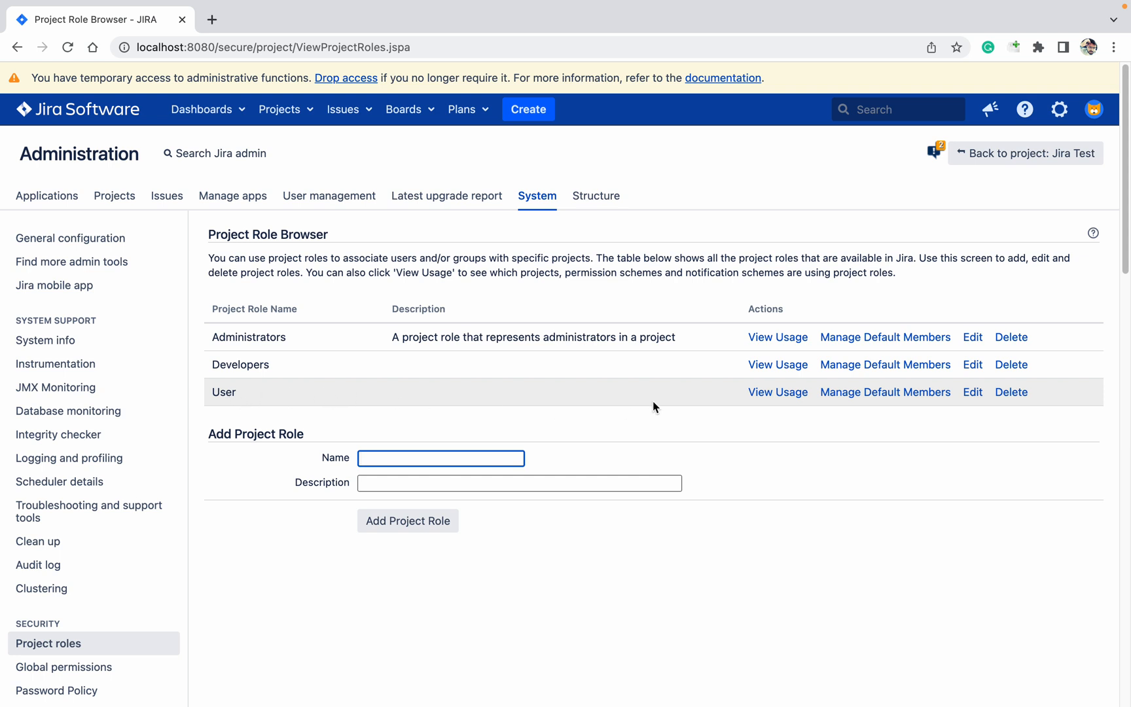
left_click(885, 393)
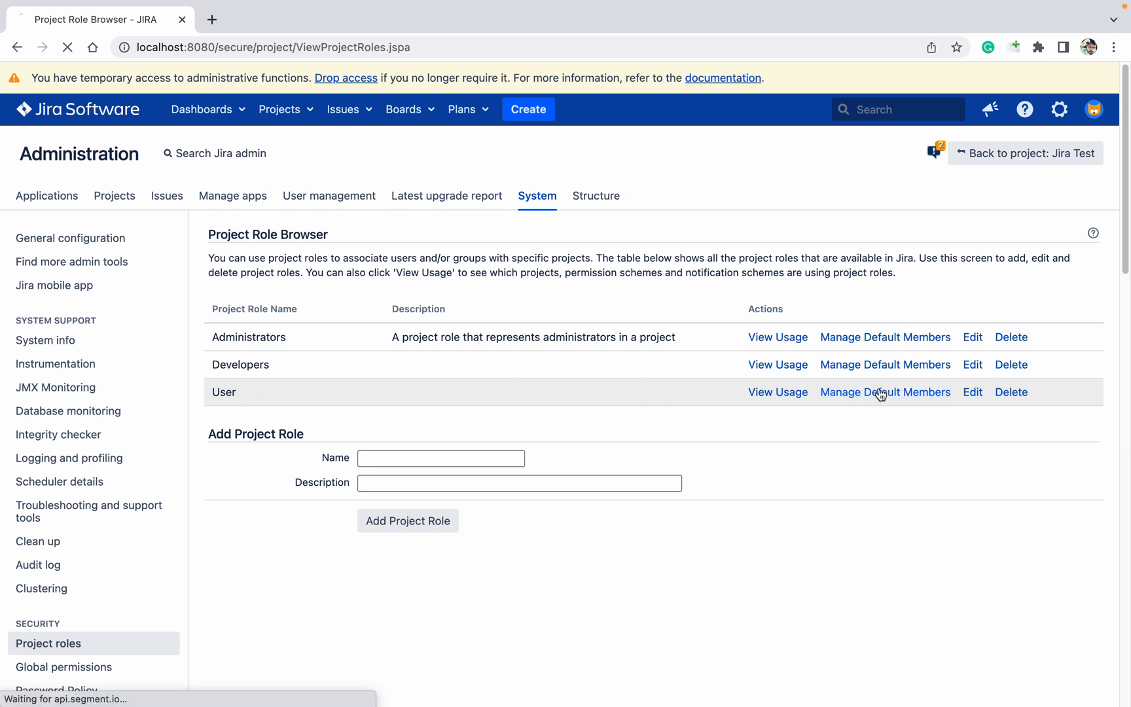
Add Jira KT as a default user of the User role and return to the project roles list
left_click(885, 393)
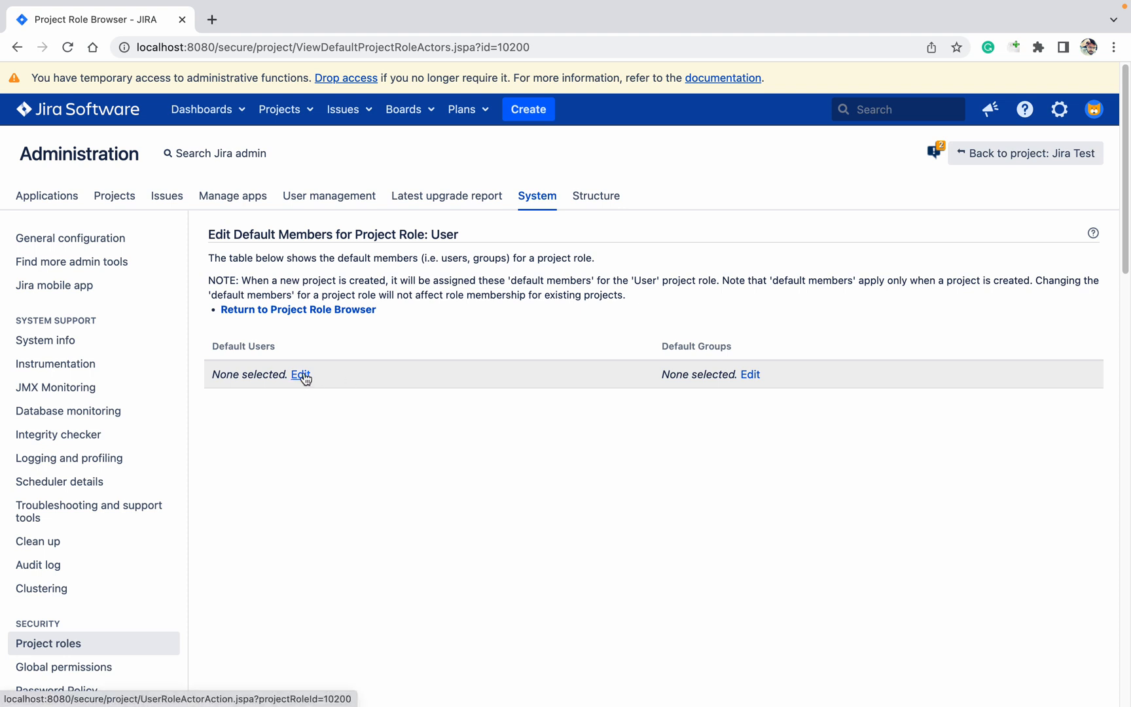
left_click(301, 375)
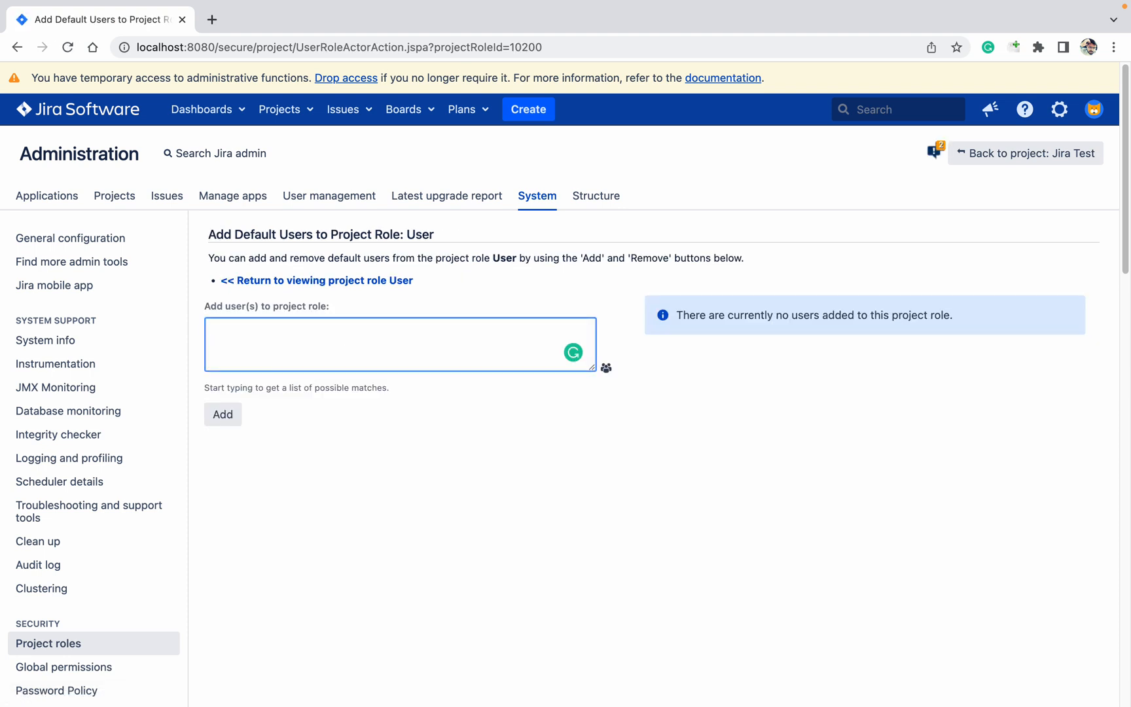
type("jira")
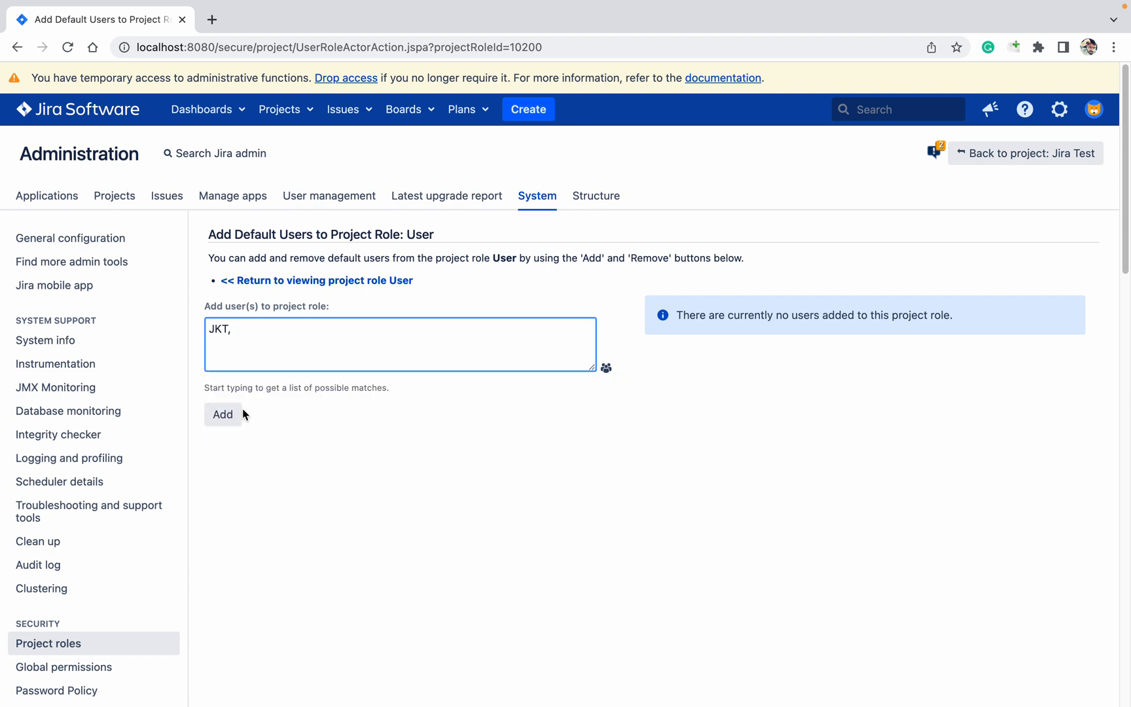
left_click(222, 414)
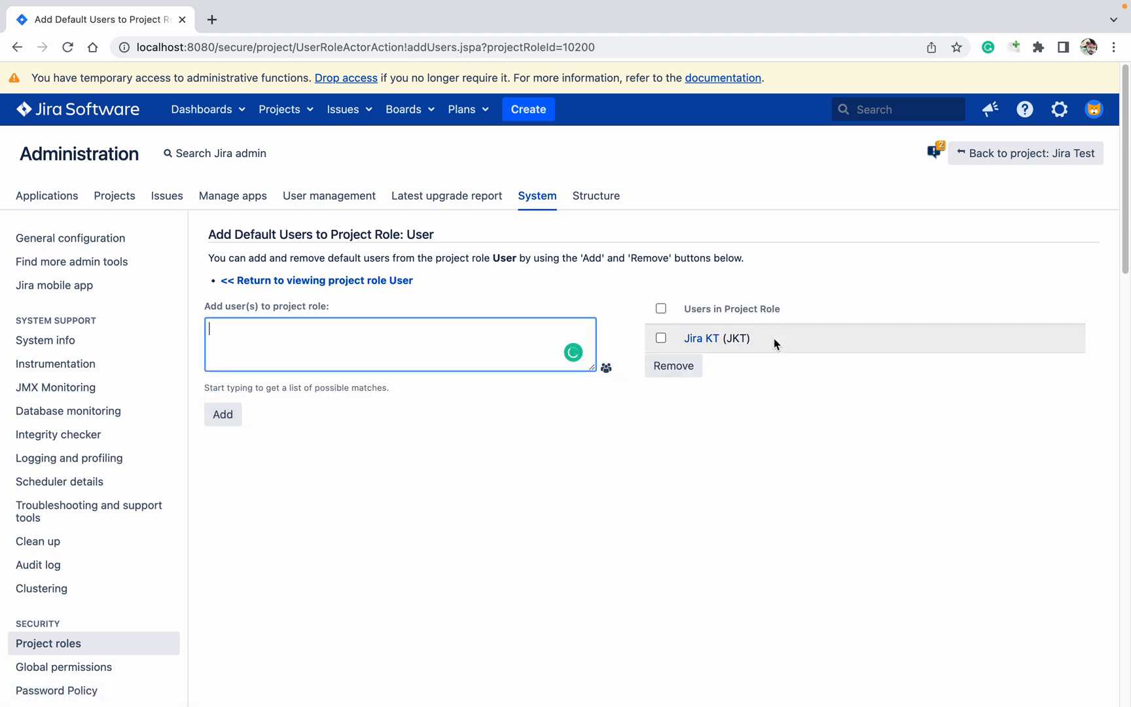
mouse_move(312, 406)
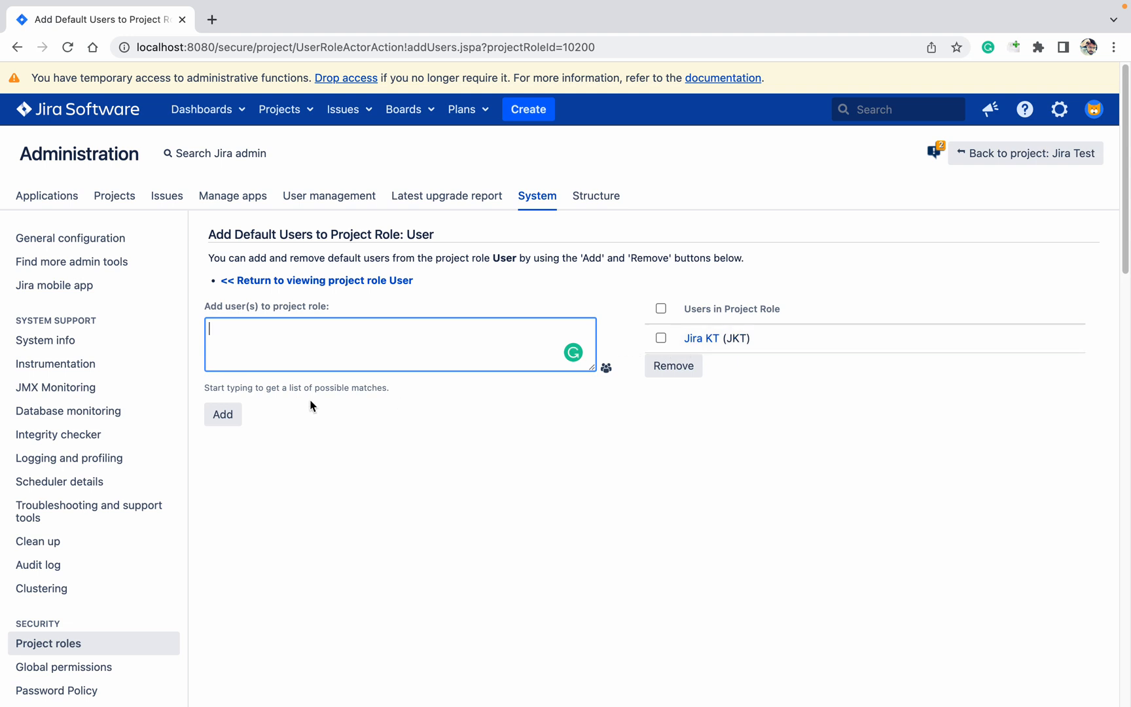
left_click(330, 280)
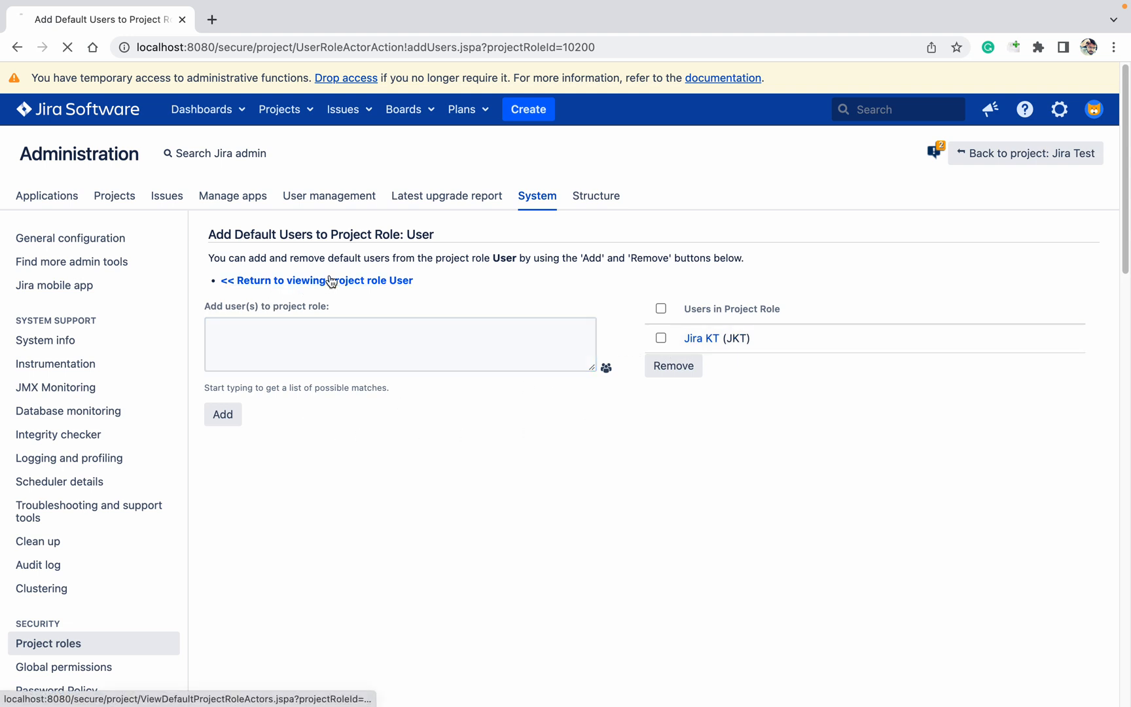
left_click(315, 280)
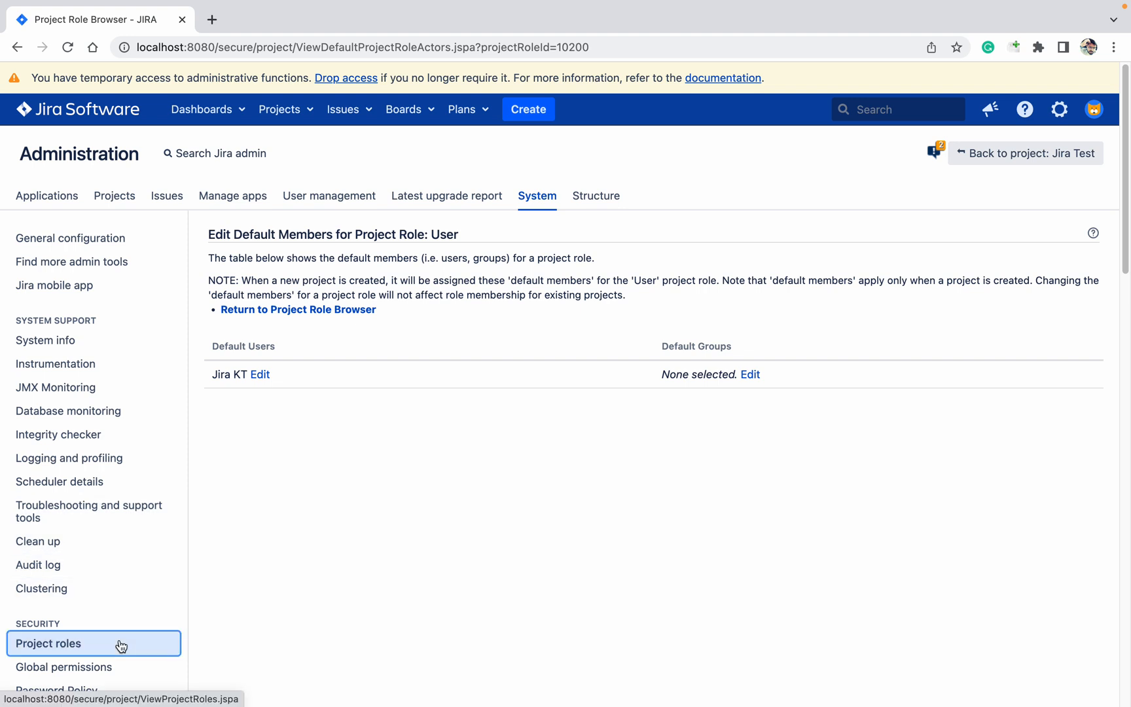
left_click(50, 645)
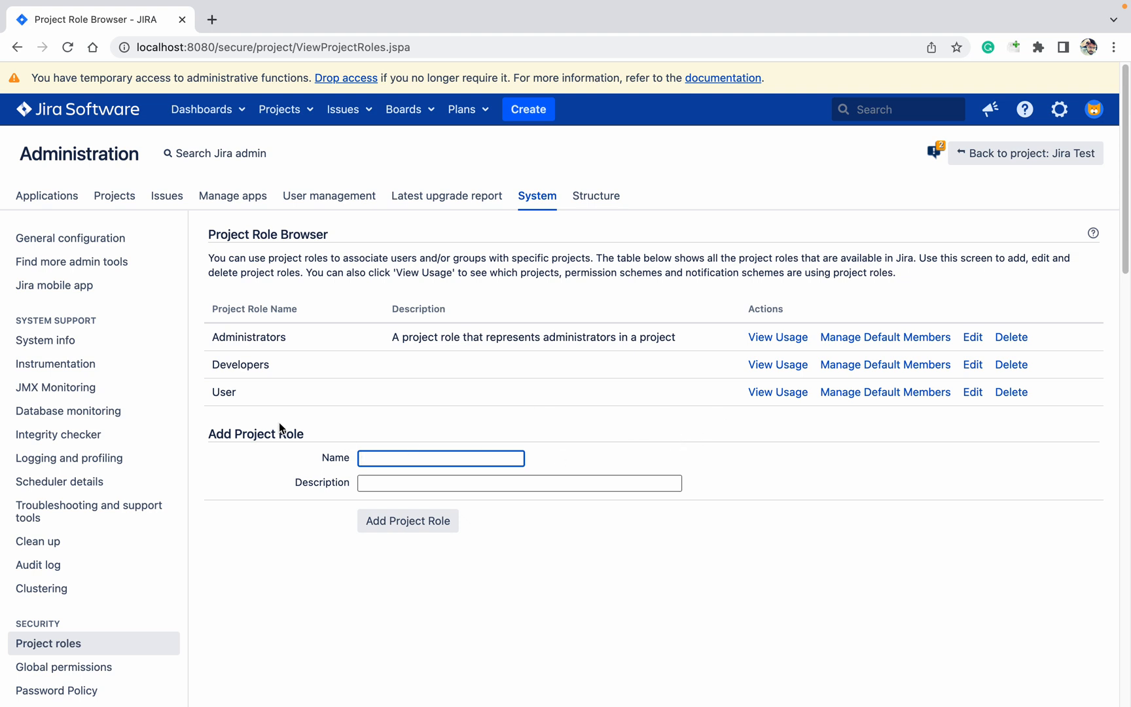
mouse_move(851, 427)
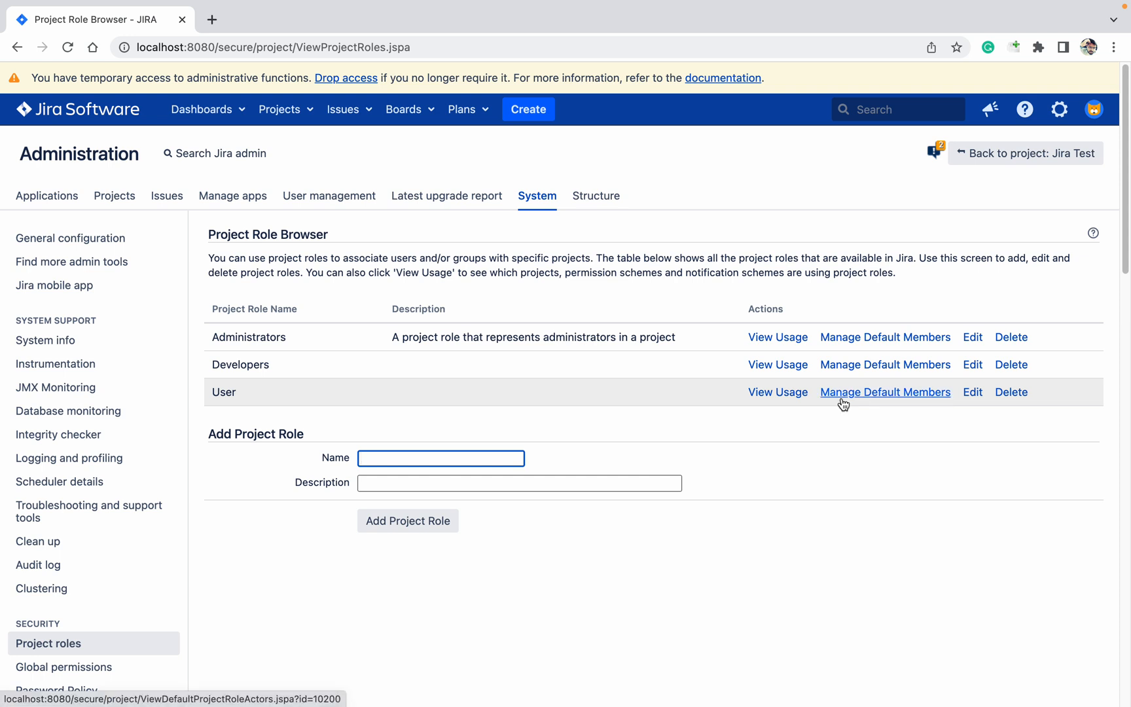
Go to the User role's default members and start editing its default groups
left_click(885, 393)
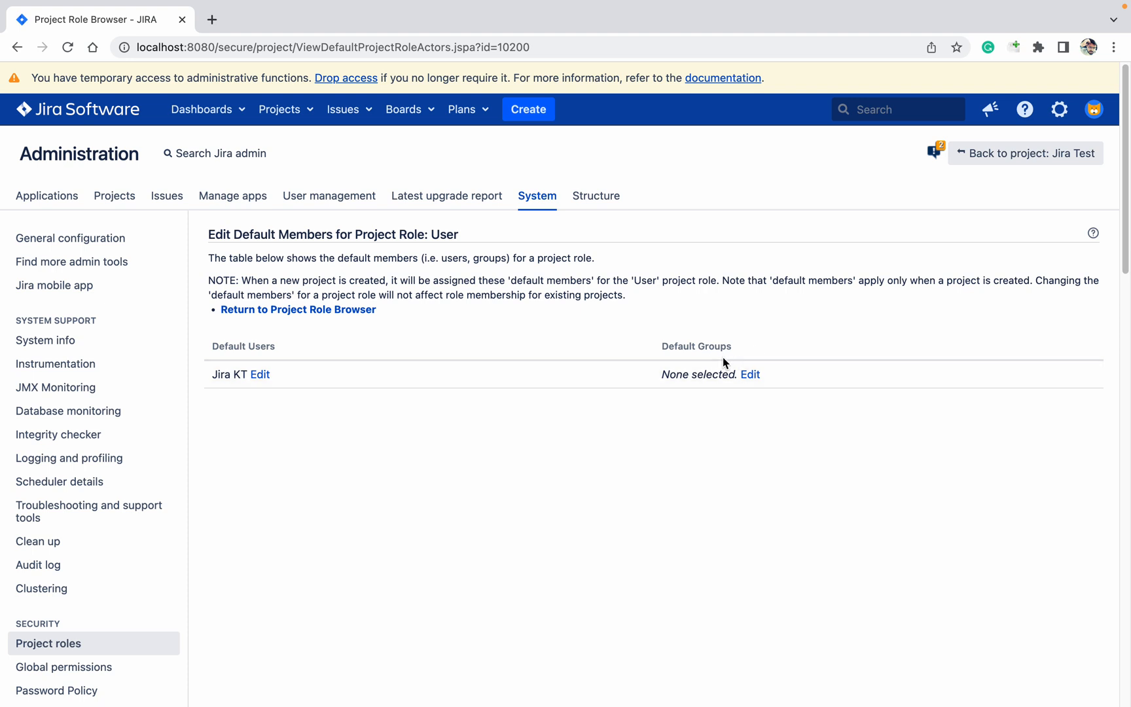
left_click(751, 375)
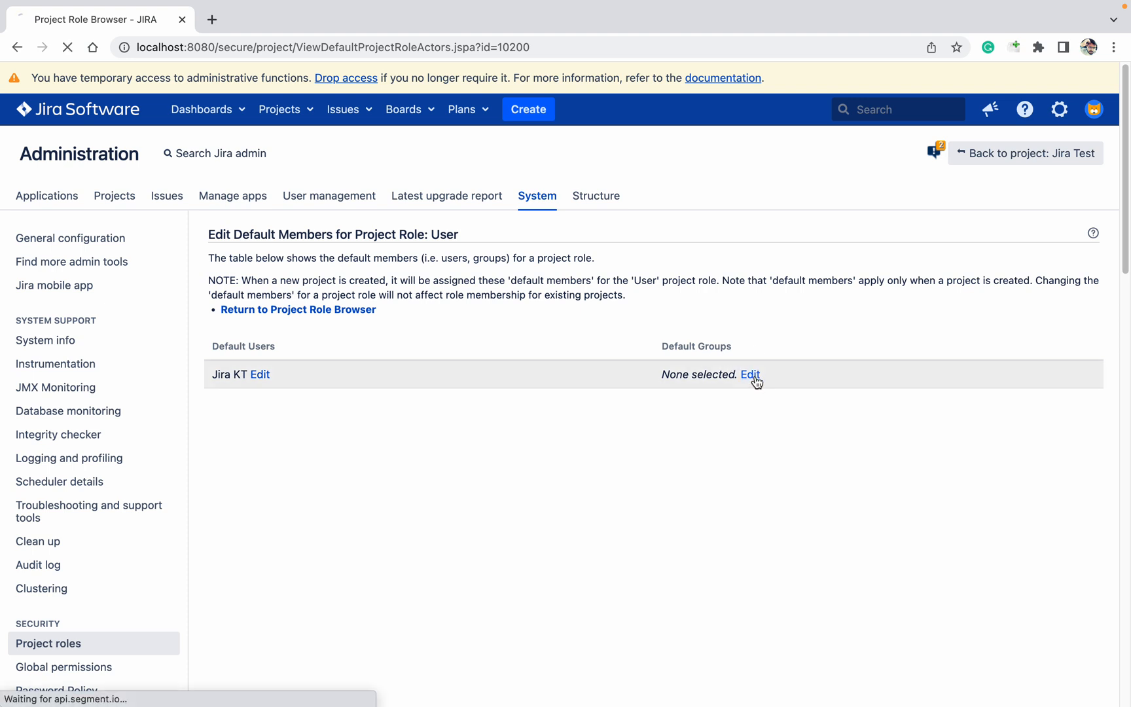
Pick jira-users from the Group Picker into the default groups field
left_click(750, 374)
type("jira")
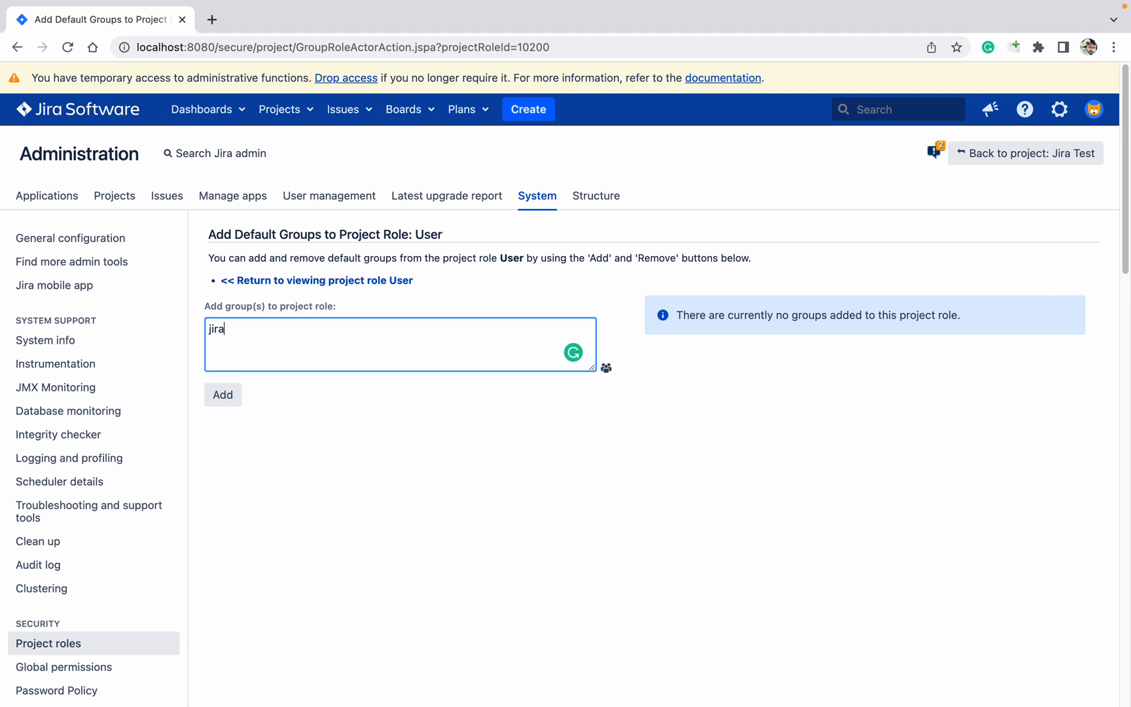
left_click(606, 367)
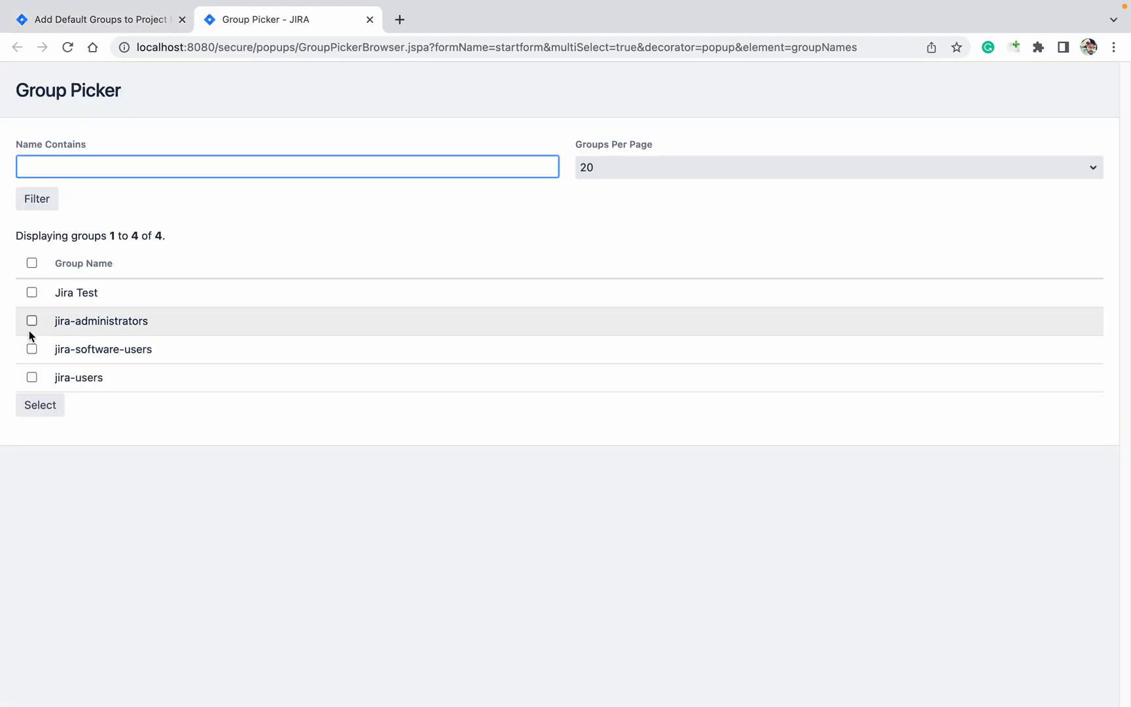
left_click(99, 19)
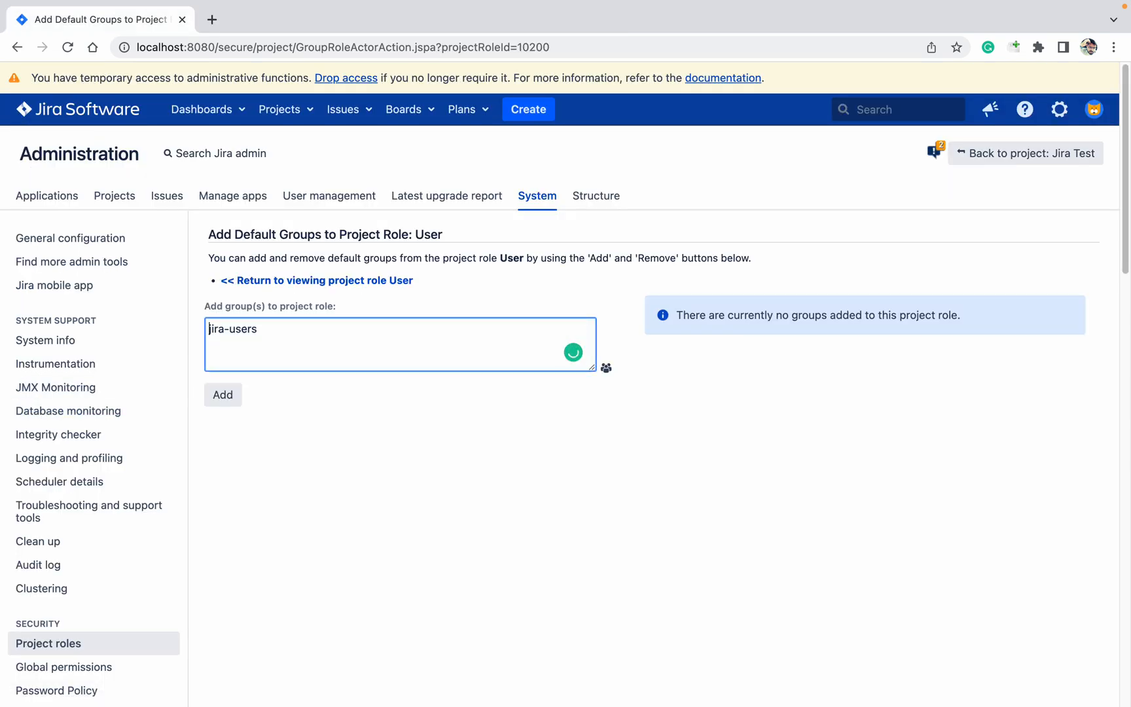
Add jira-users as a default group of the User role
left_click(222, 396)
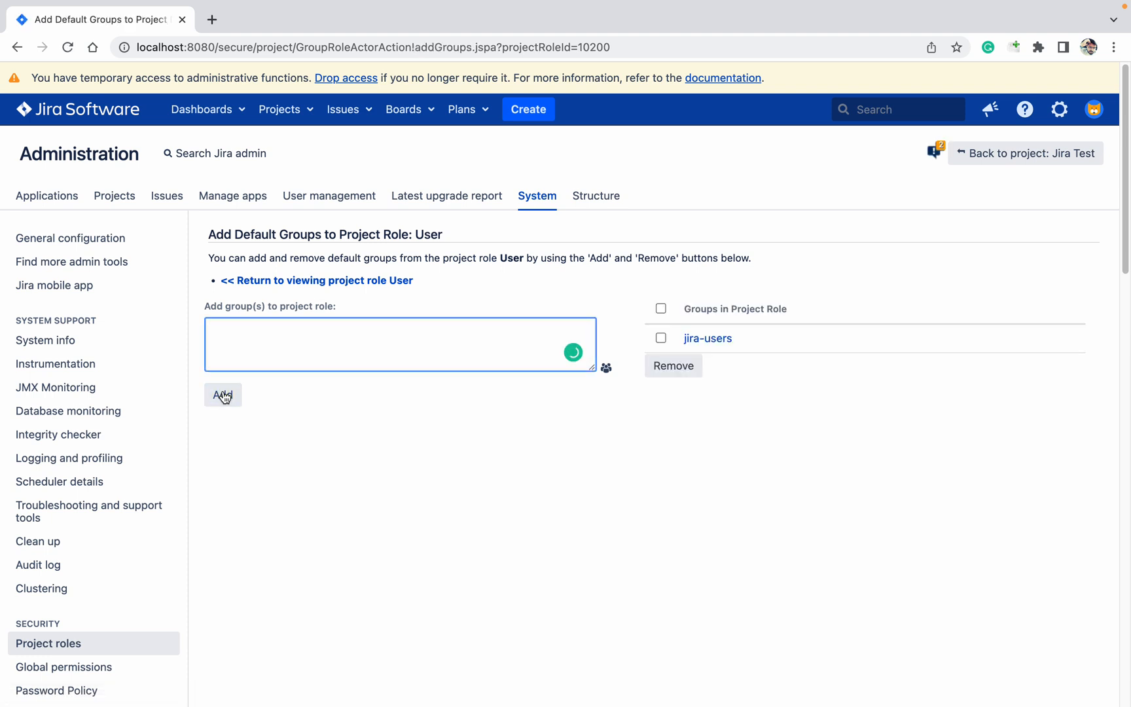
mouse_move(721, 343)
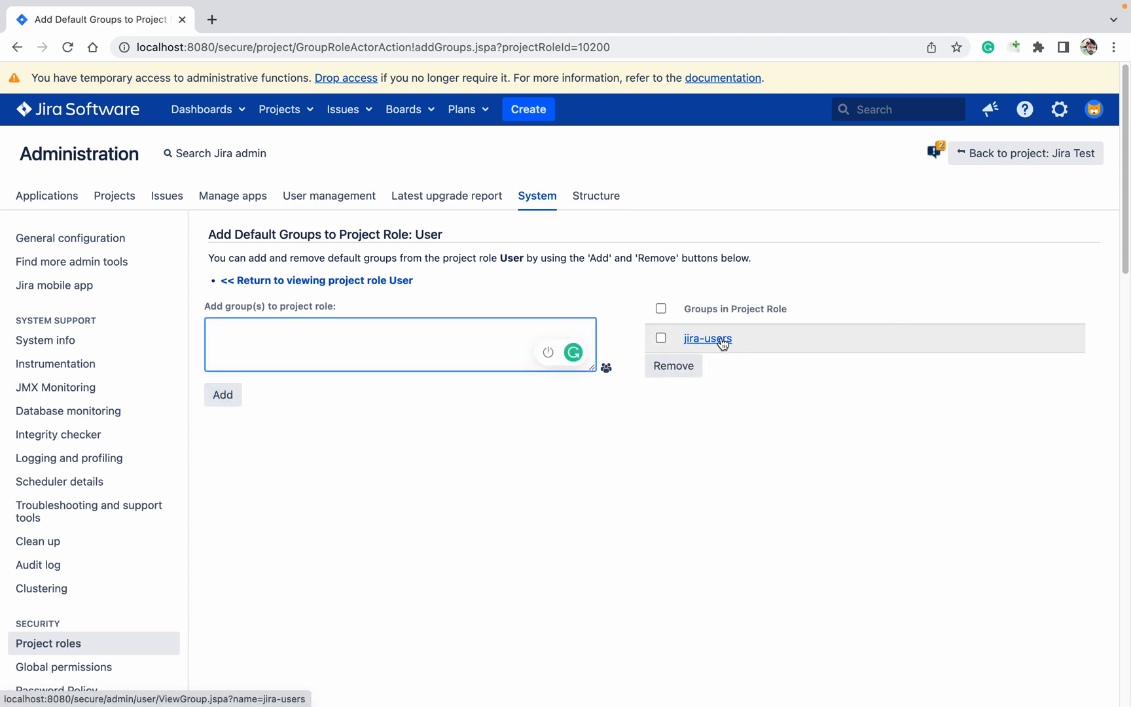
mouse_move(719, 368)
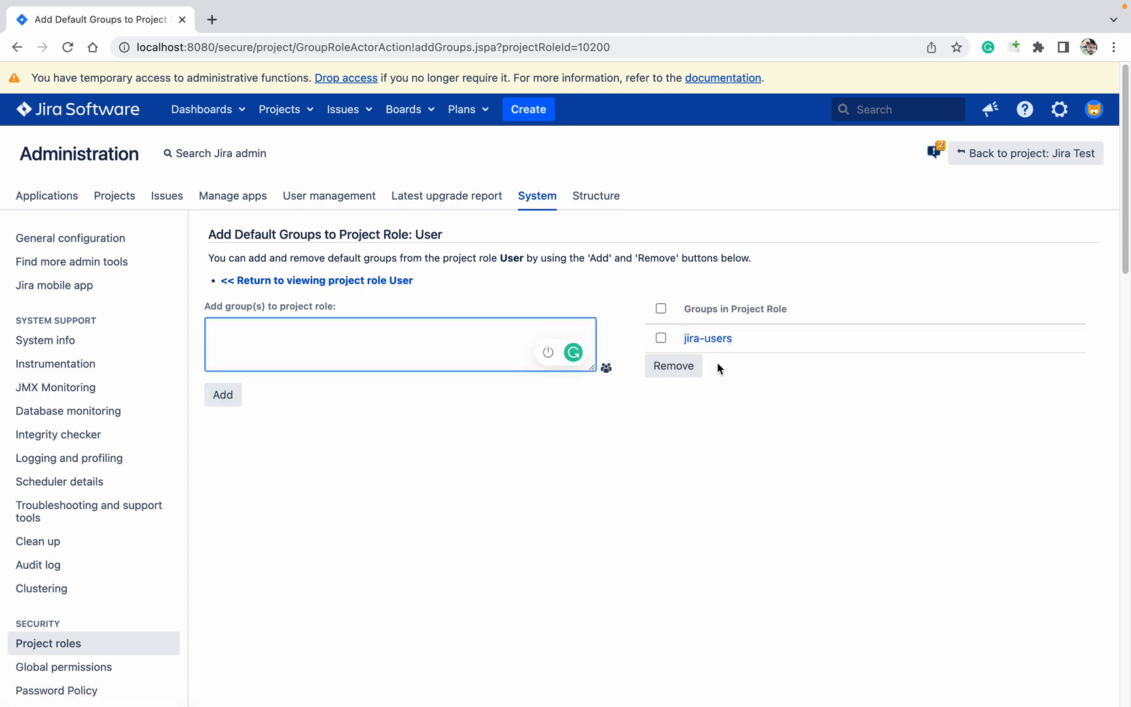
mouse_move(767, 300)
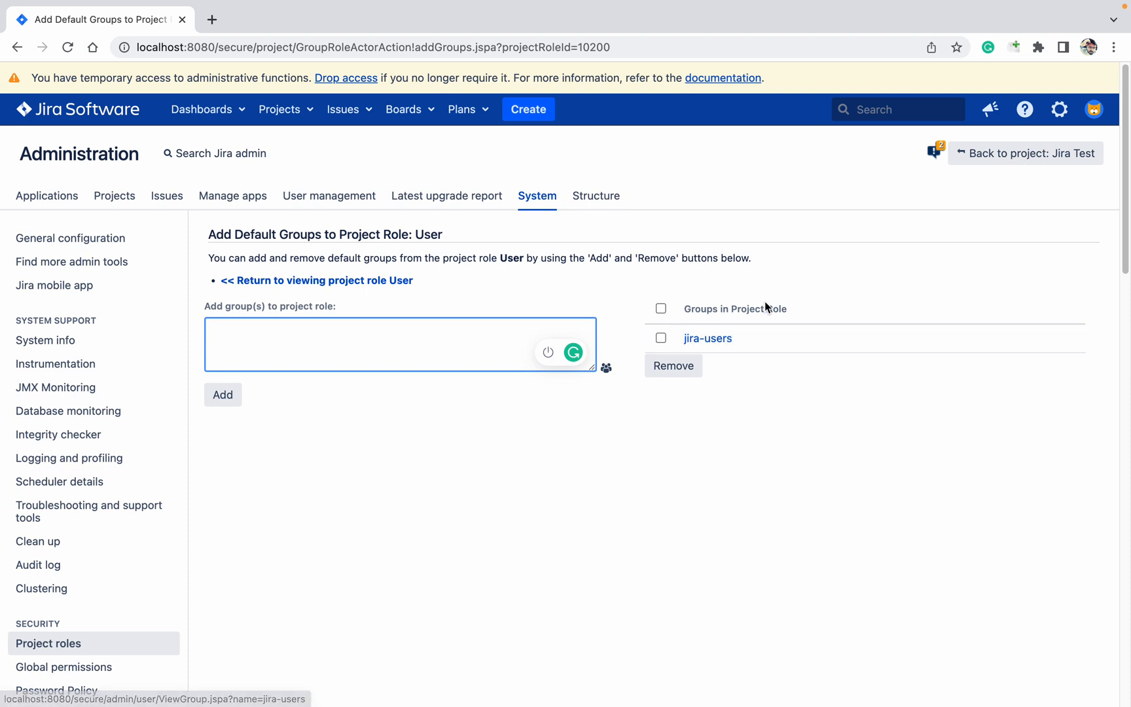